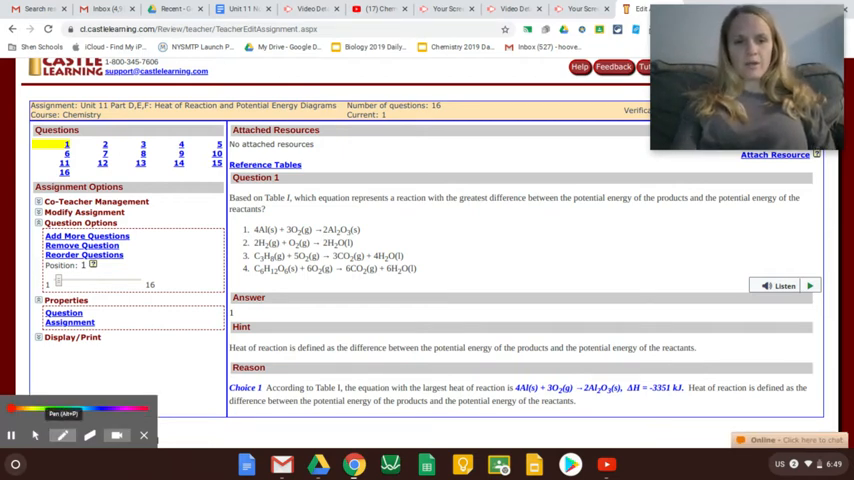
- Underline question 1's wording on Table I and greatest products–reactants potential energy difference
left_click_drag(264, 196, 296, 188)
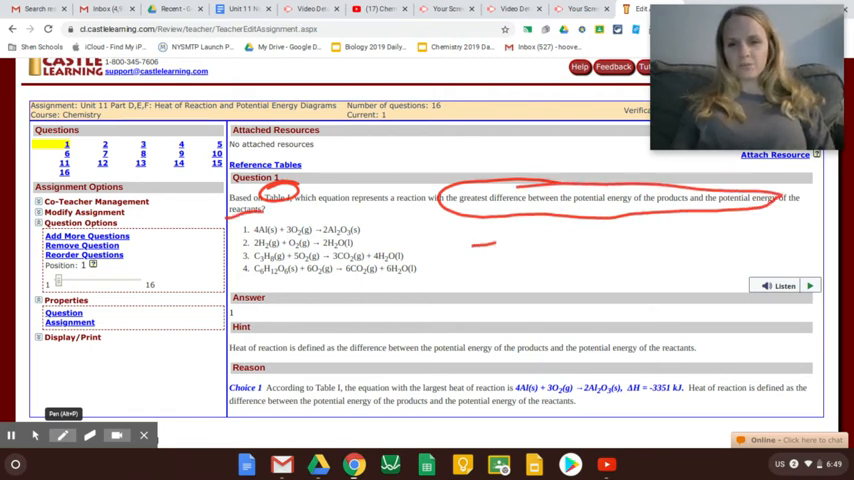
left_click_drag(470, 244, 600, 280)
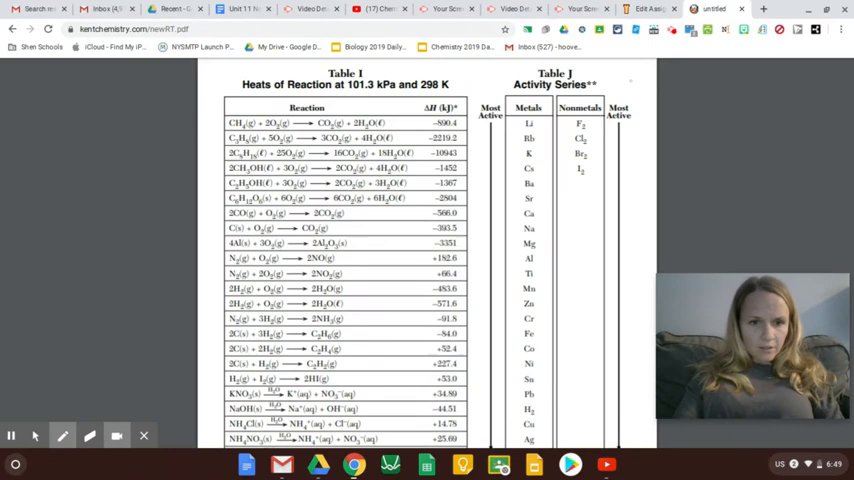
- Circle the candidate reactions and their ΔH values in Table I, including aluminium oxide's −3351 kJ
left_click_drag(218, 256, 364, 252)
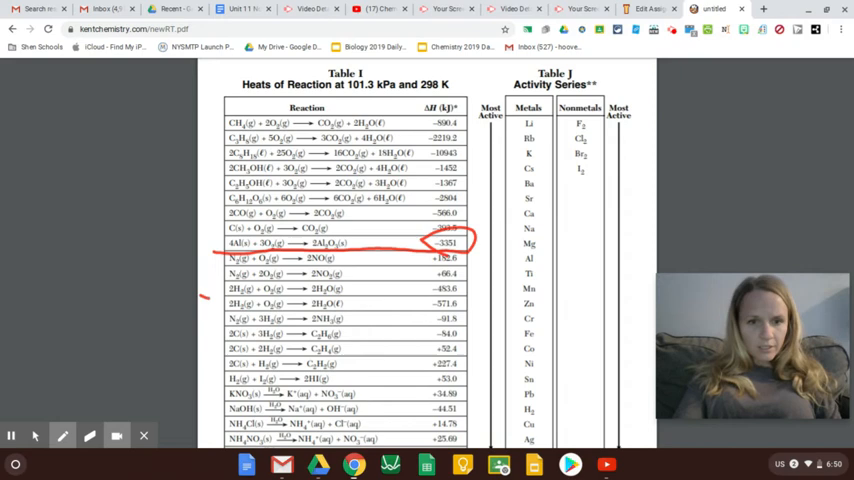
left_click_drag(210, 296, 450, 290)
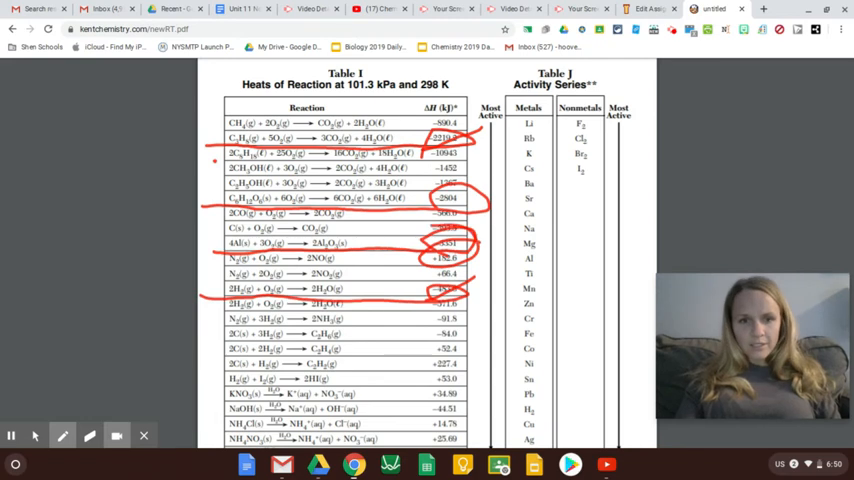
left_click_drag(216, 248, 396, 240)
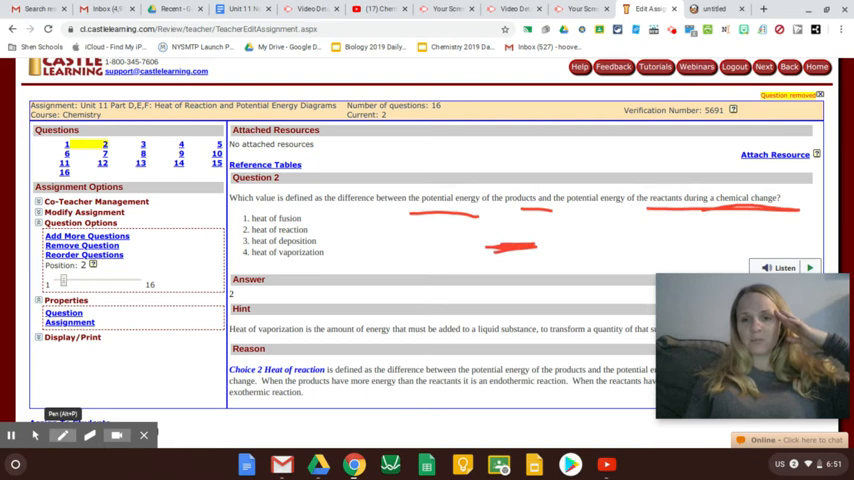
- Underline question 2's potential-energy wording and choice 2, heat of reaction
left_click_drag(504, 256, 720, 164)
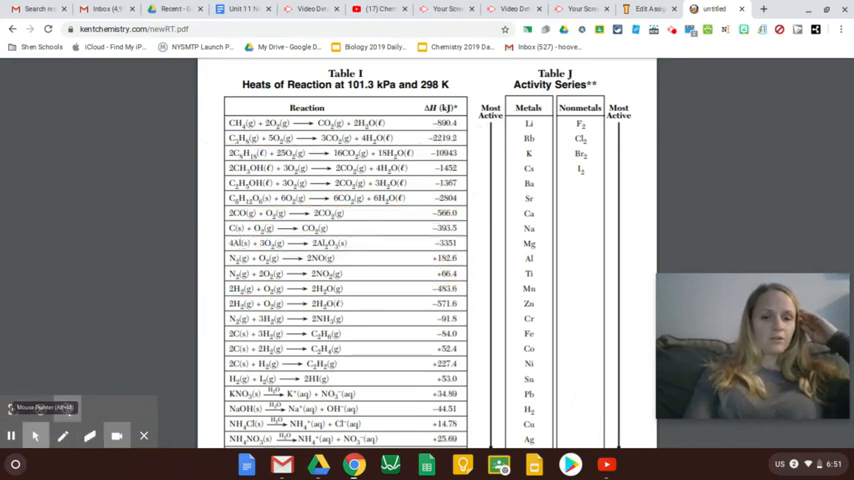
- Circle the NaOH dissolving row, its −44.51 kJ value and the negative-values footnote as exothermic
scroll("down", 3)
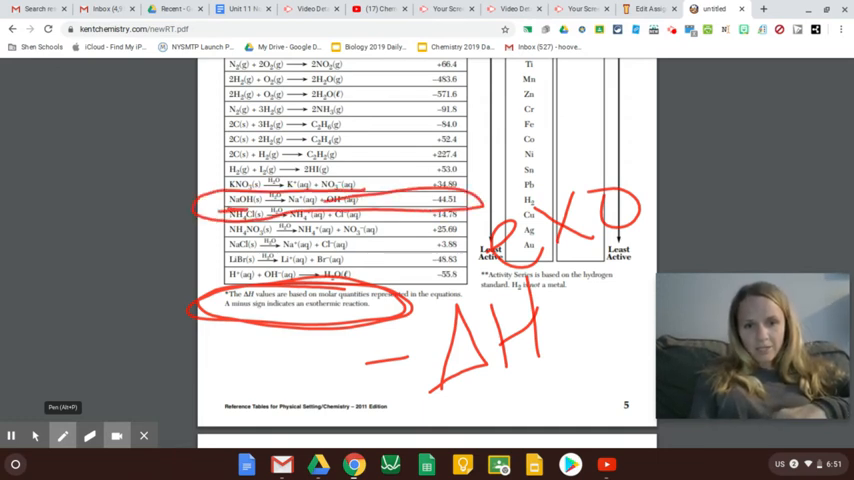
left_click_drag(256, 204, 290, 204)
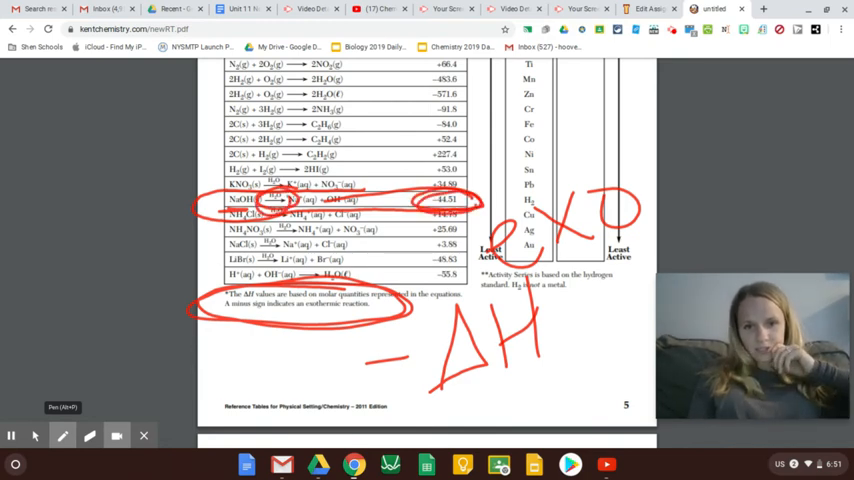
left_click_drag(196, 268, 270, 264)
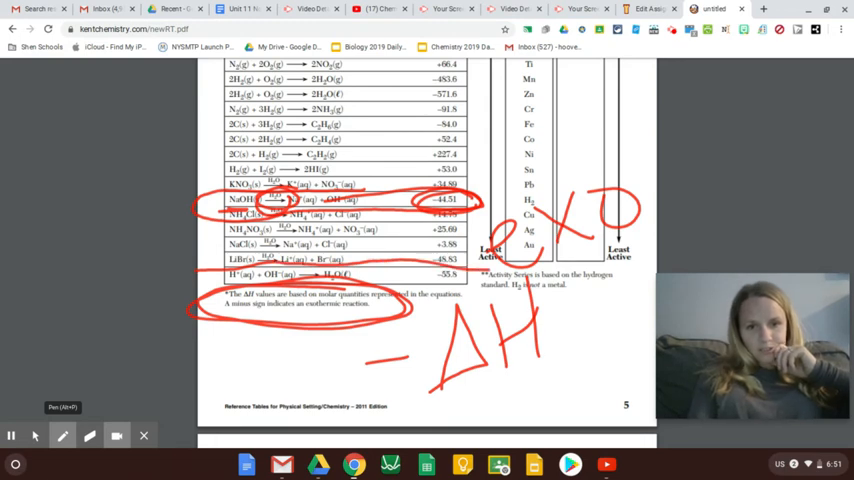
left_click_drag(224, 258, 280, 262)
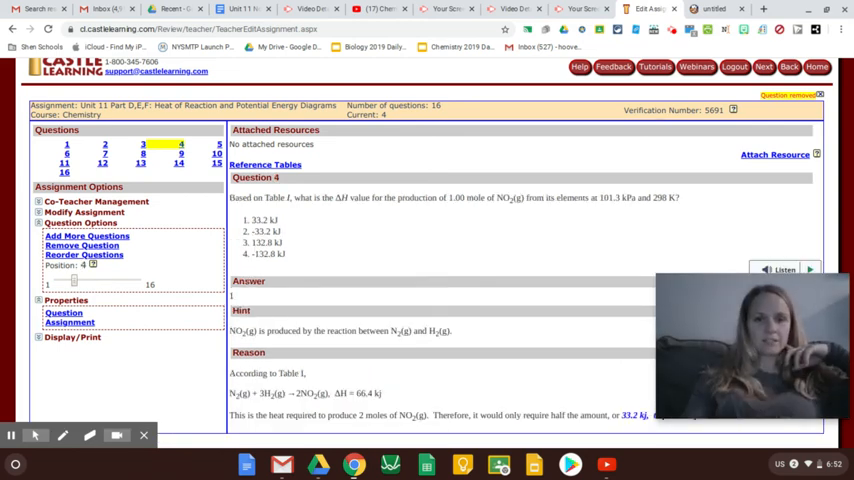
- Bring up question 4 on the heat for producing 1.00 mole of NO2(g)
left_click(142, 144)
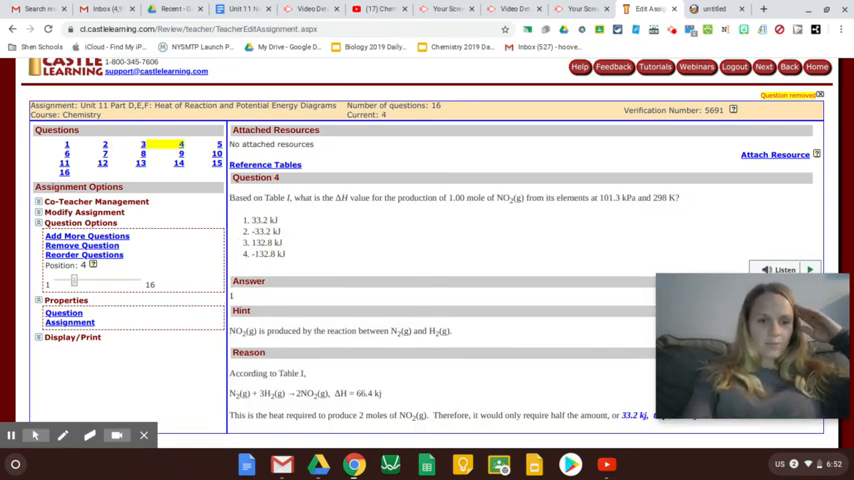
left_click(64, 434)
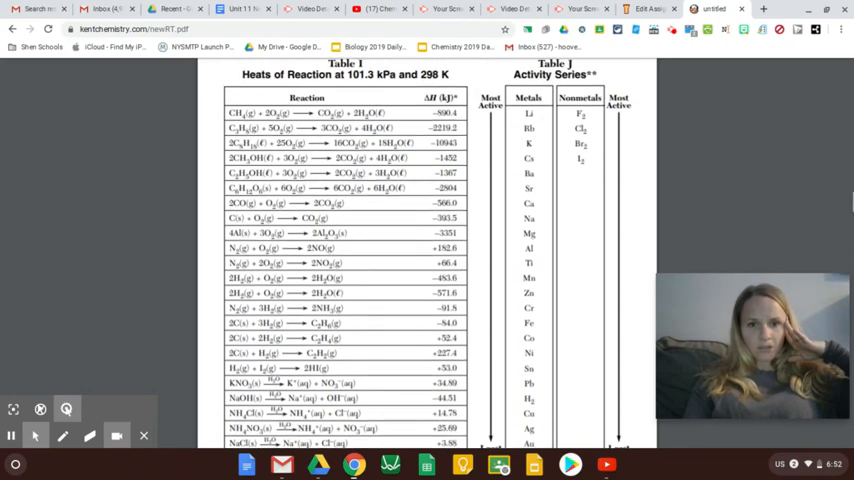
- Circle the N2 + 2O2 → 2NO2 row and its +66.4 kJ value in Table I
scroll("down", 3)
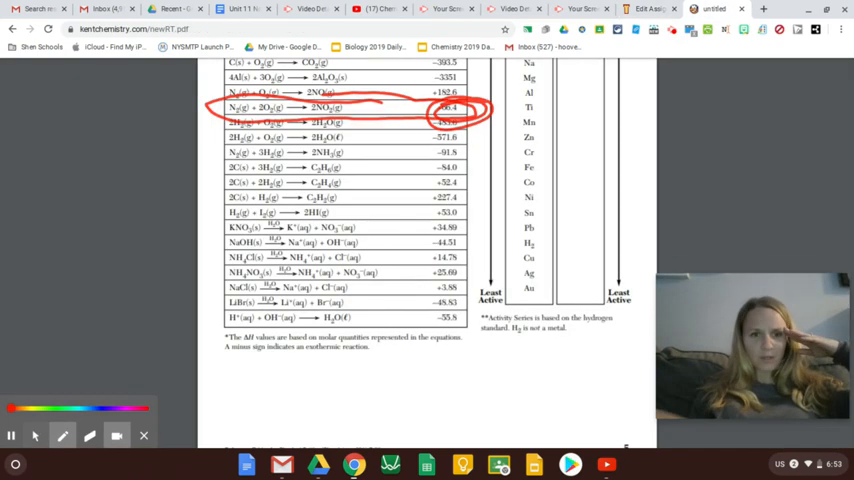
left_click_drag(304, 108, 360, 108)
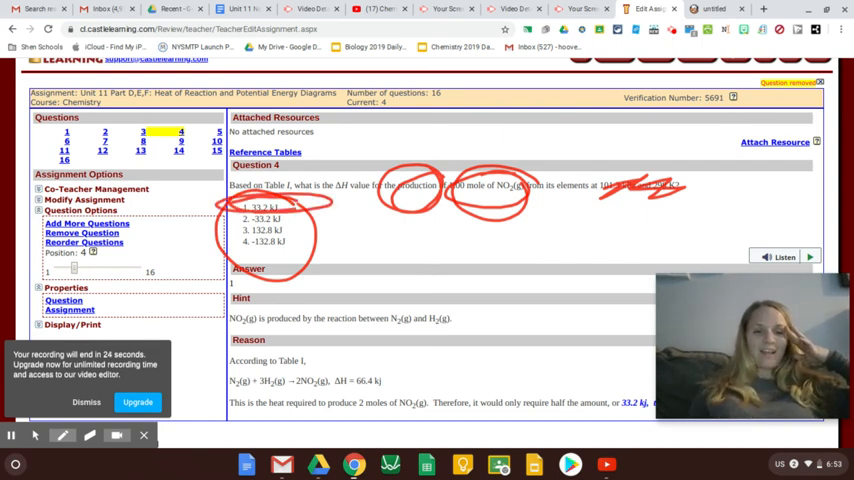
- Mark choice 1, 33.2 kJ, as question 4's answer
left_click(86, 400)
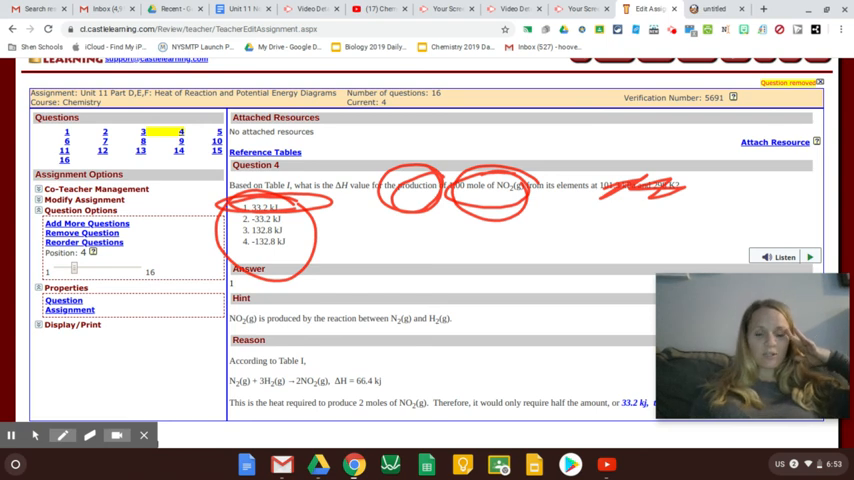